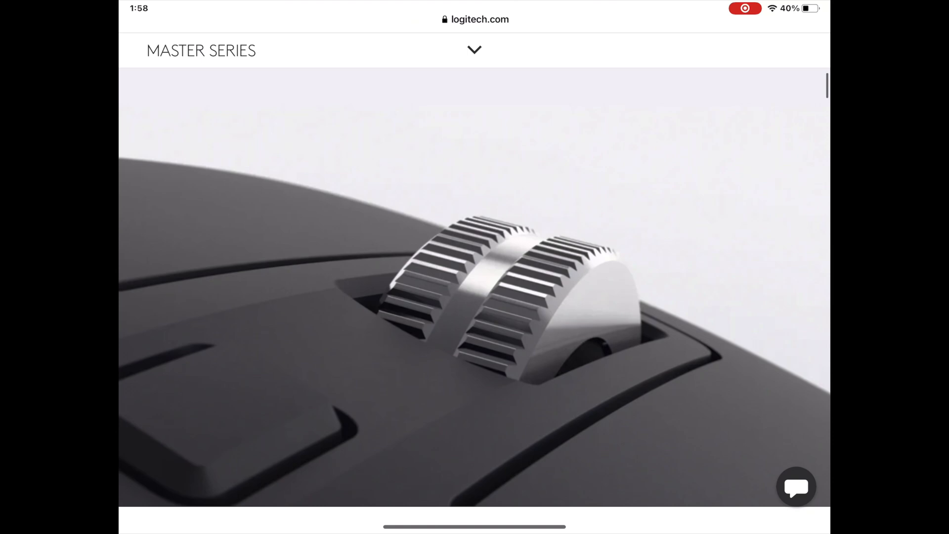
scroll("down", 3)
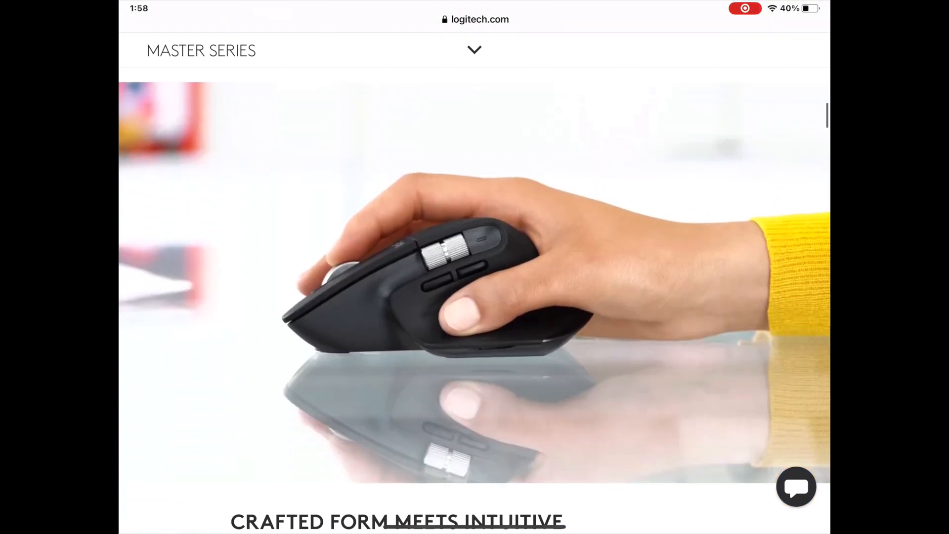